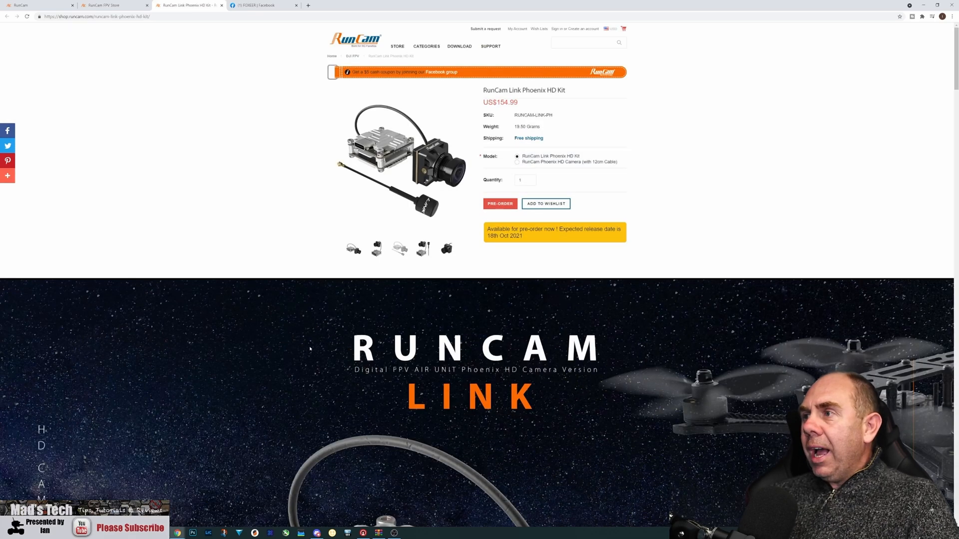
# - Scroll from the US$154.99 pre-order section down to the RUNCAM LINK hero banner
pyautogui.scroll(-3)
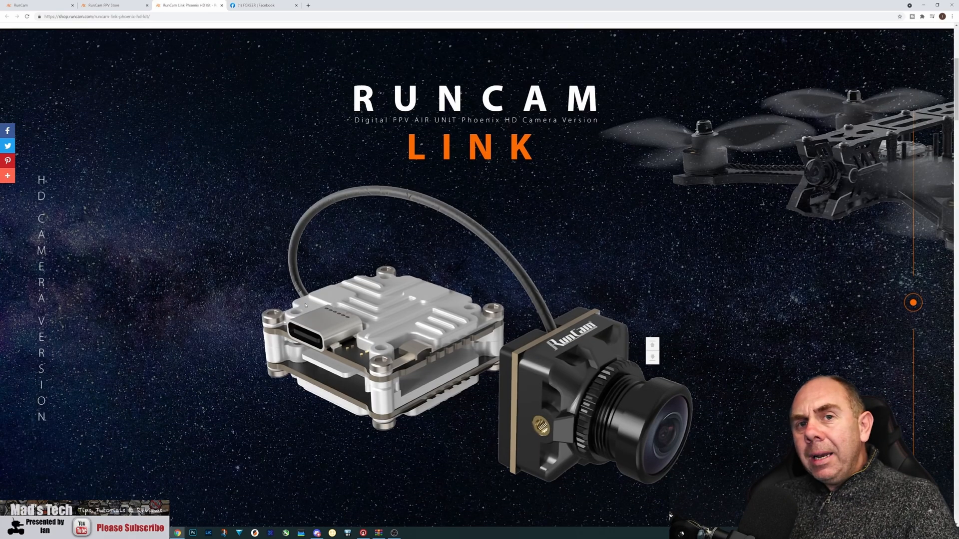
pyautogui.moveTo(313, 303)
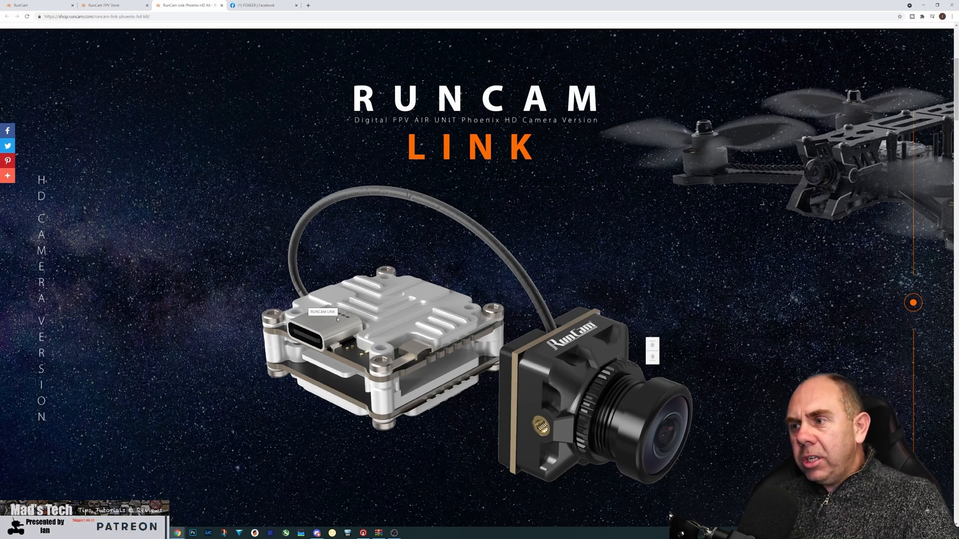
pyautogui.moveTo(321, 324)
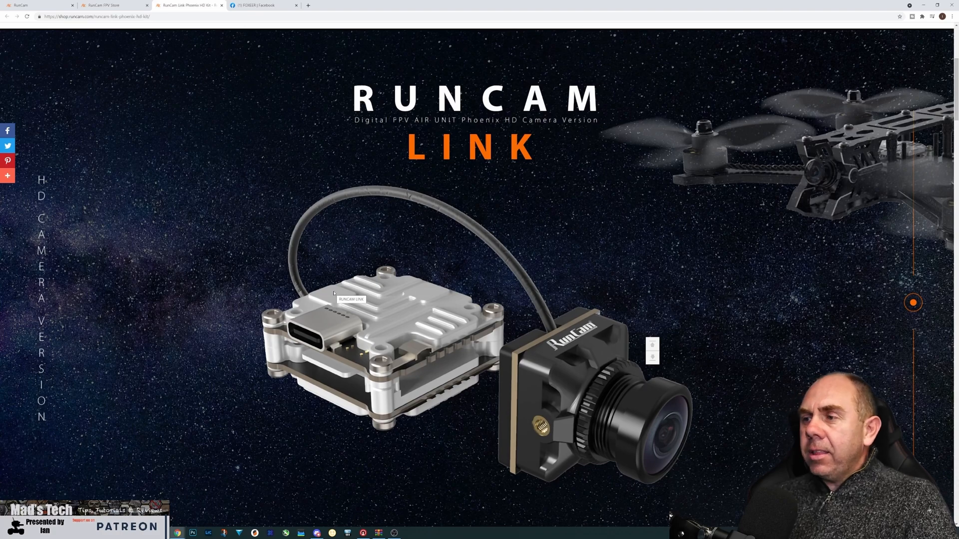
pyautogui.scroll(-3)
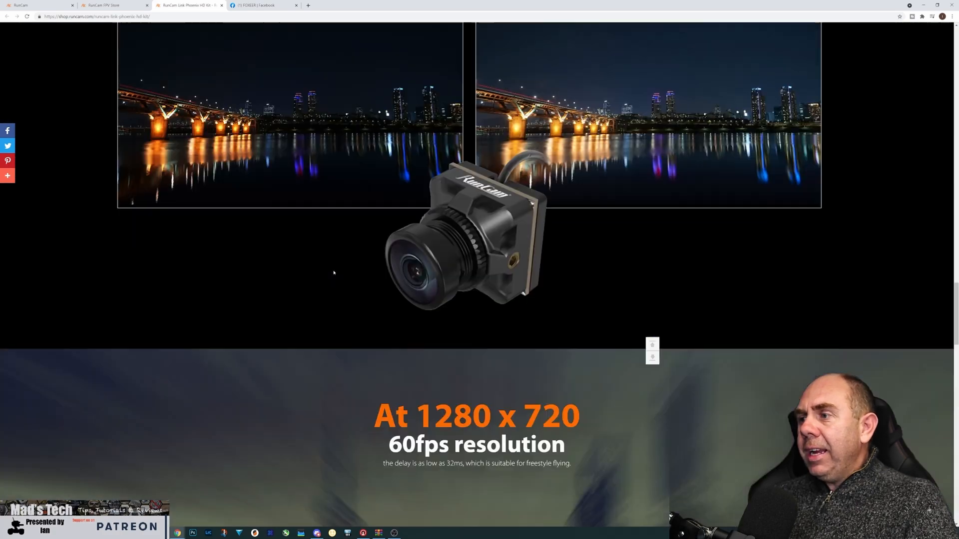
pyautogui.scroll(-3)
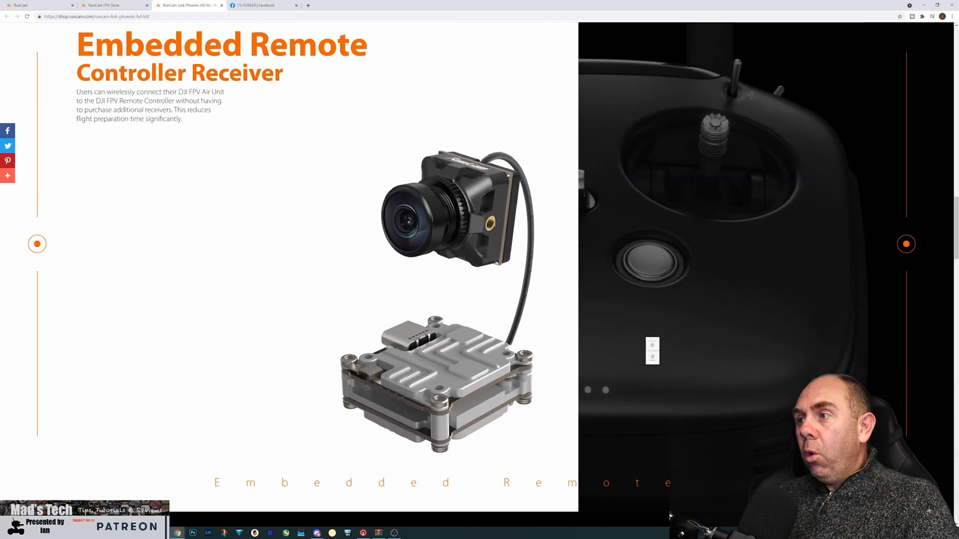
pyautogui.scroll(-3)
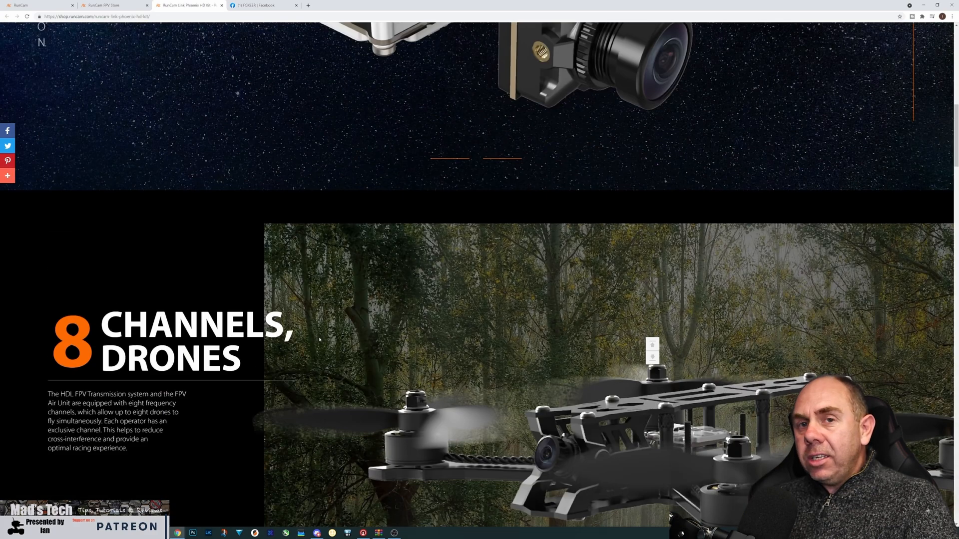
pyautogui.scroll(3)
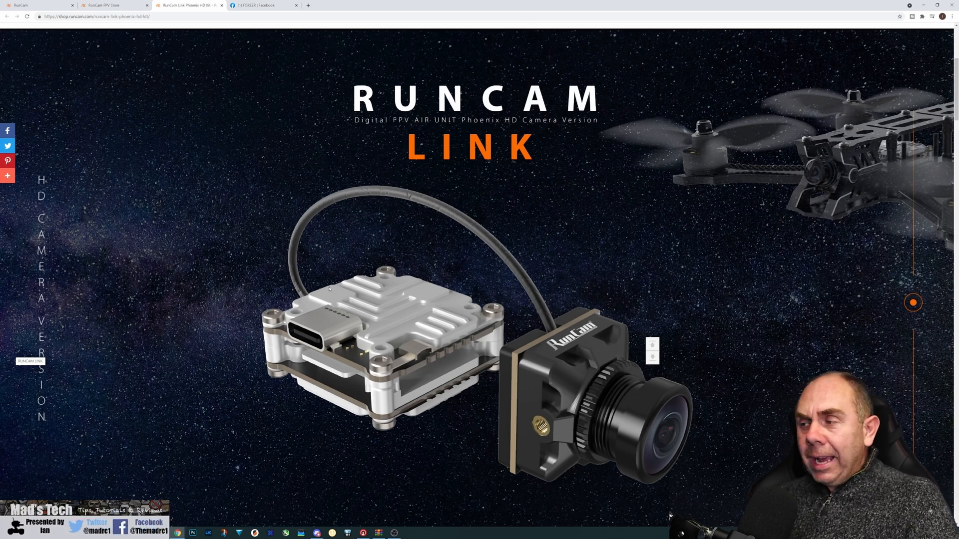
# - Scroll past the 1280x720 60fps section to the Phoenix HD night-vision bridge comparison photos
pyautogui.scroll(-3)
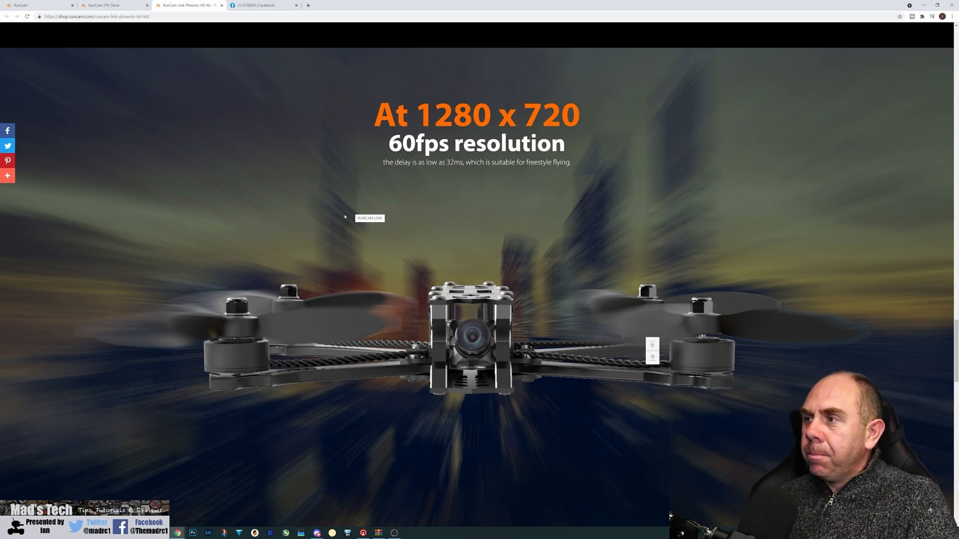
pyautogui.moveTo(444, 178)
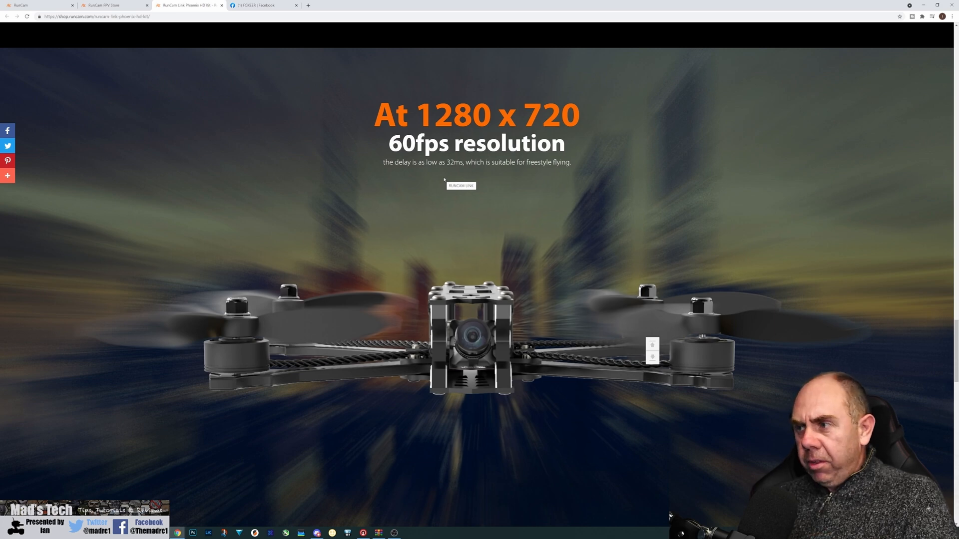
pyautogui.scroll(-3)
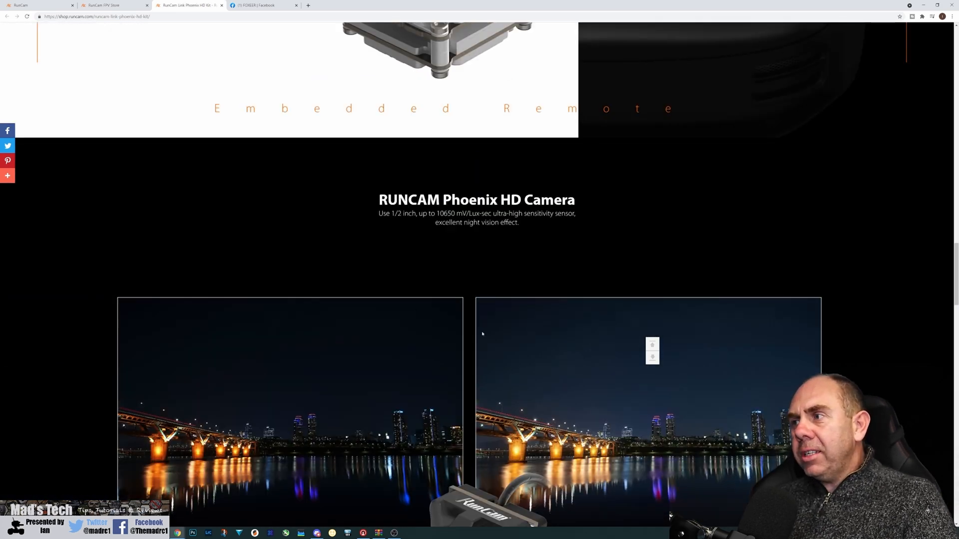
pyautogui.scroll(-3)
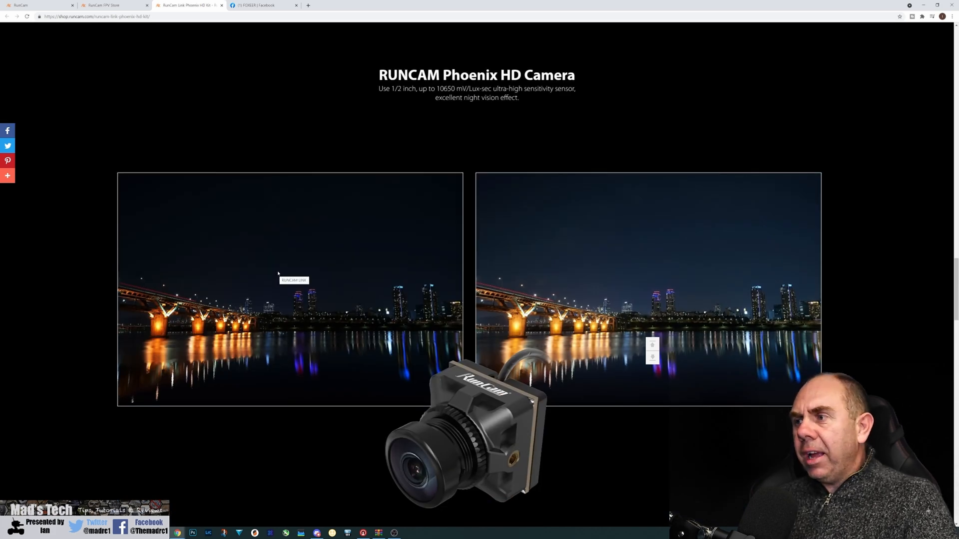
# - Scroll down to the Parameters table with frequency, power, dimensions and camera specs
pyautogui.scroll(-3)
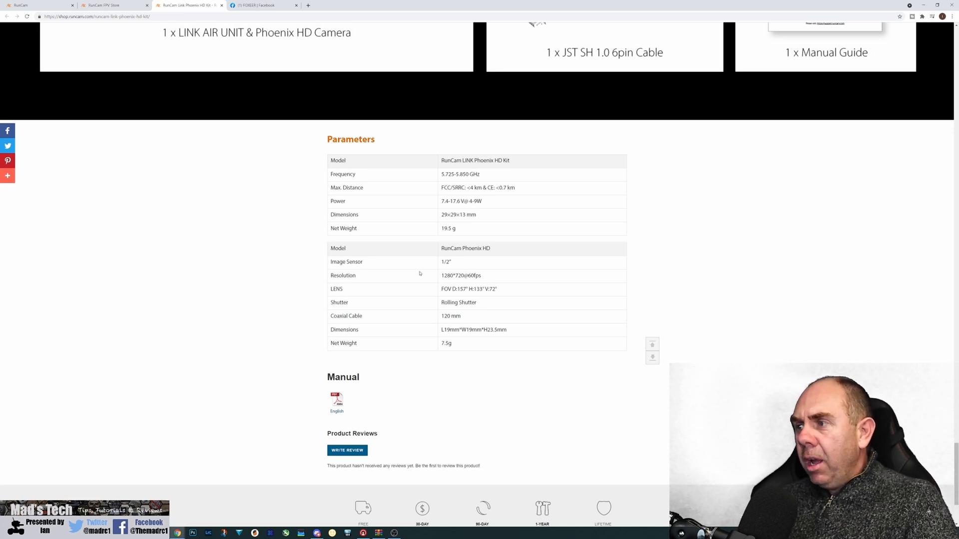
pyautogui.moveTo(342, 301)
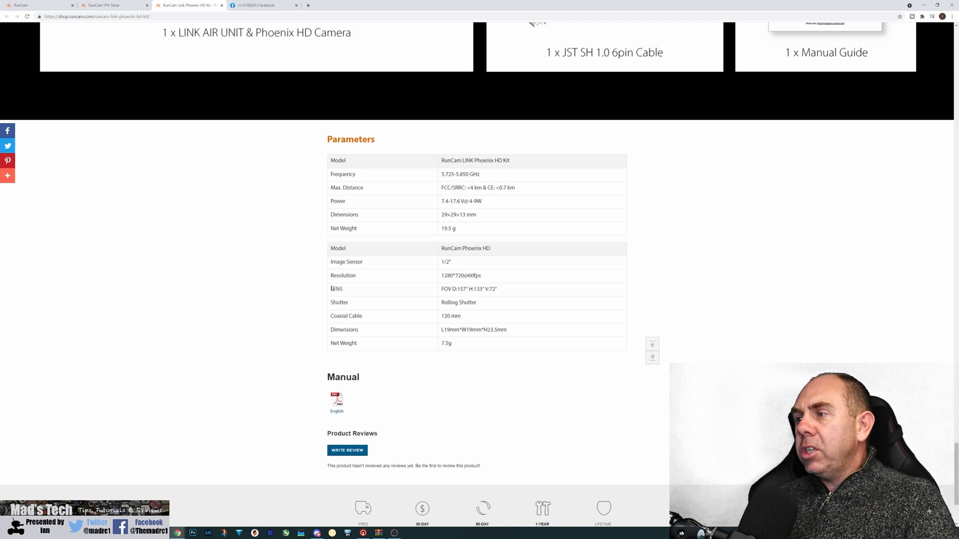
pyautogui.moveTo(269, 299)
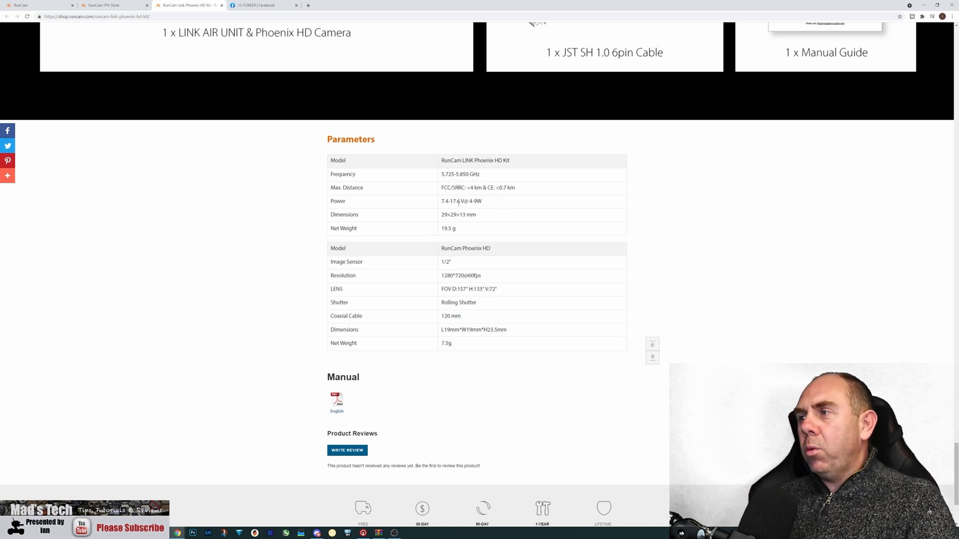
# - Drag the scrollbar to view the in-the-box items: air unit, IPEX antenna, JST cable and manual
pyautogui.moveTo(449, 201); pyautogui.dragTo(481, 201)
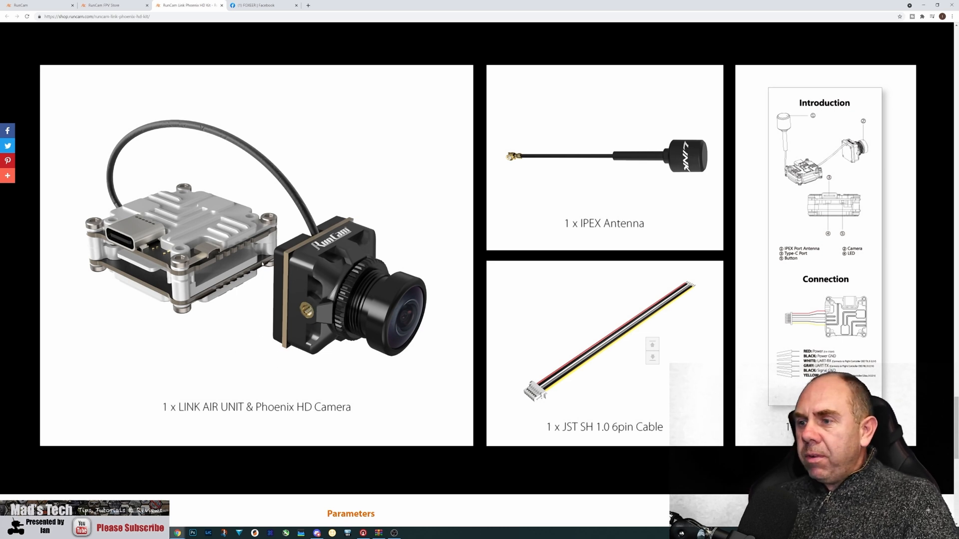
pyautogui.moveTo(249, 249)
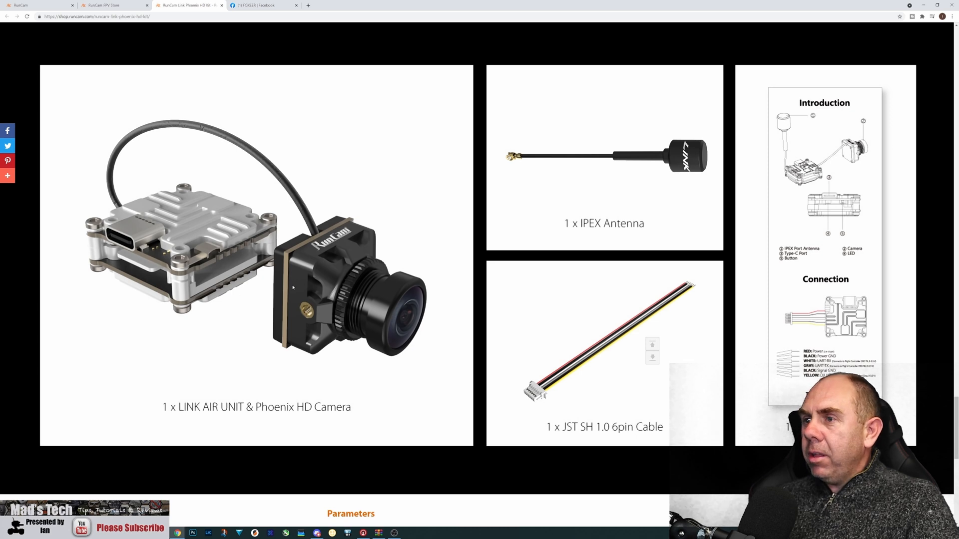
pyautogui.moveTo(645, 245)
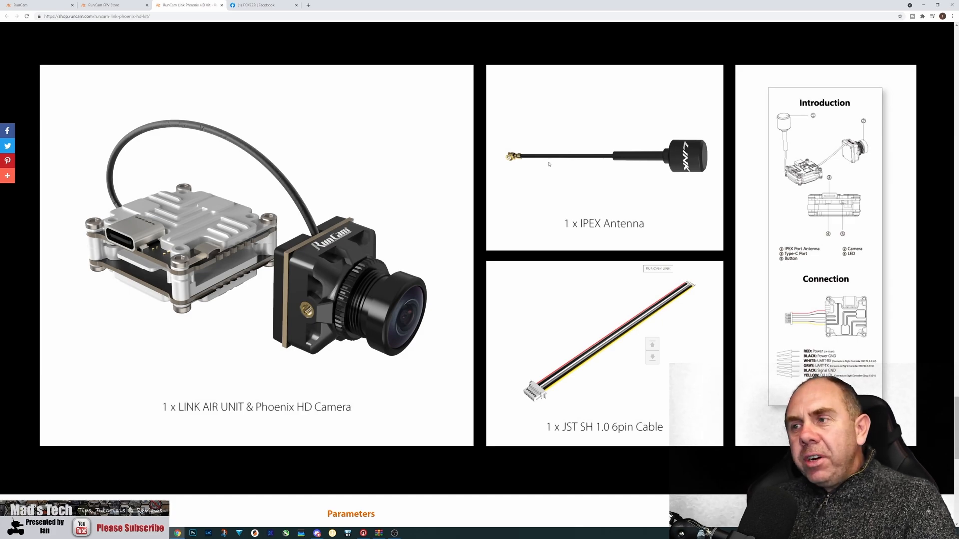
pyautogui.scroll(-3)
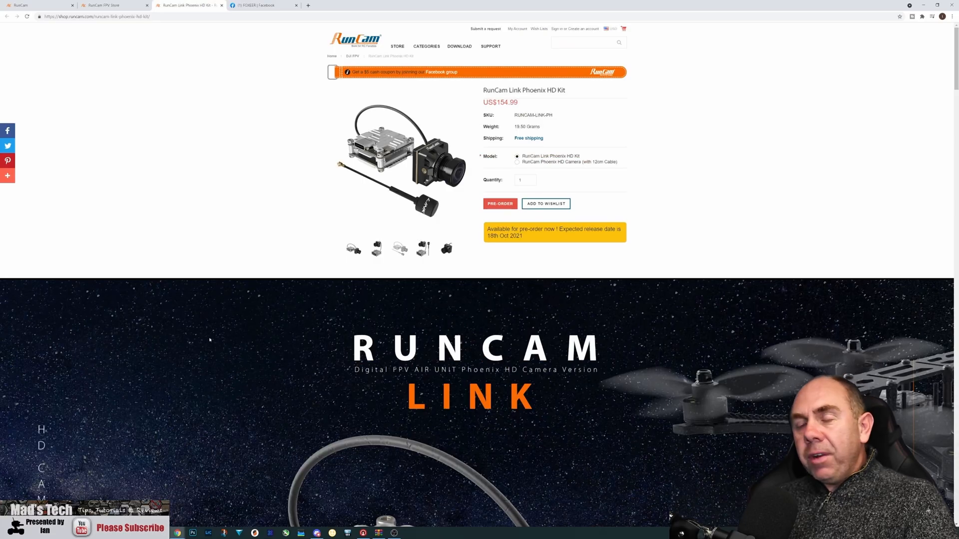
# - Browse the gallery thumbnails and select the camera-only 'Phoenix HD Camera (12cm Cable)' model at US$54.99
pyautogui.scroll(-3)
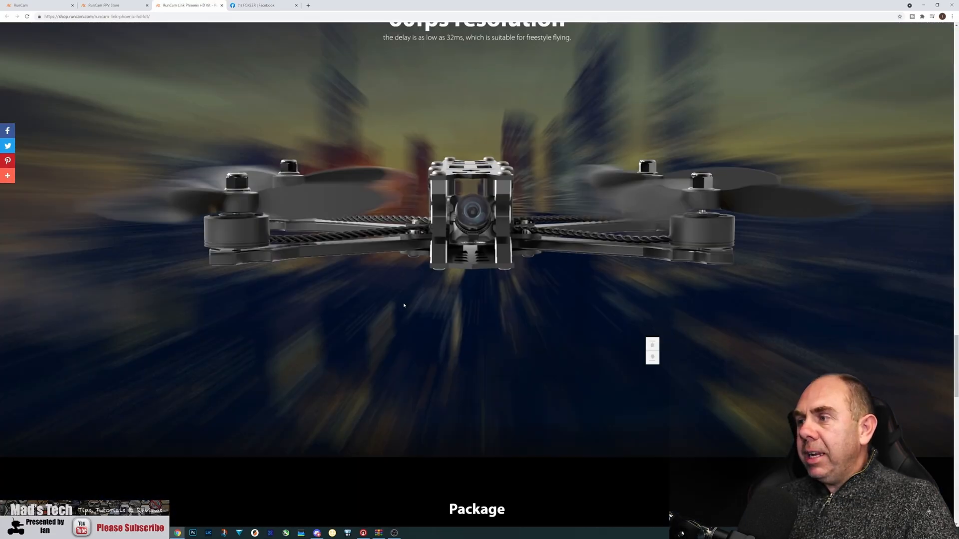
pyautogui.scroll(-3)
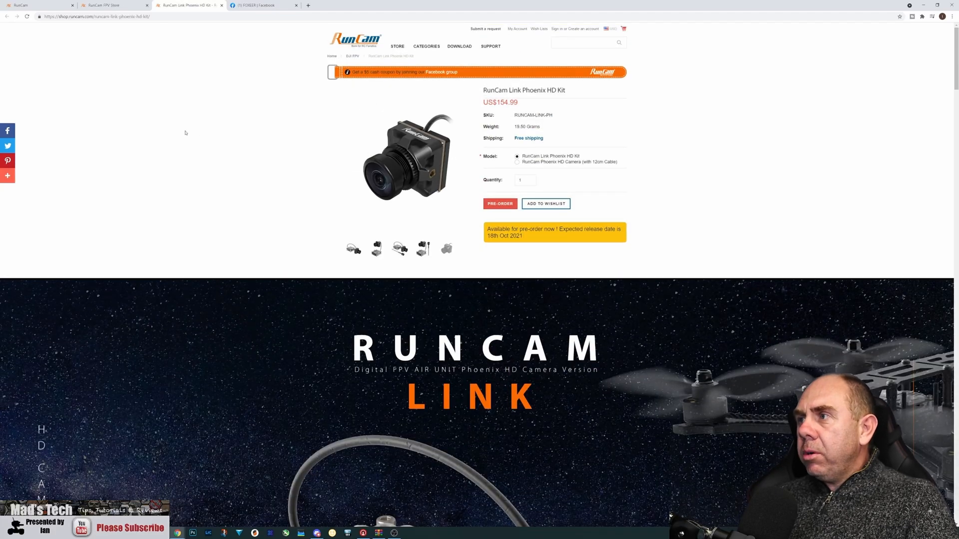
pyautogui.moveTo(669, 174)
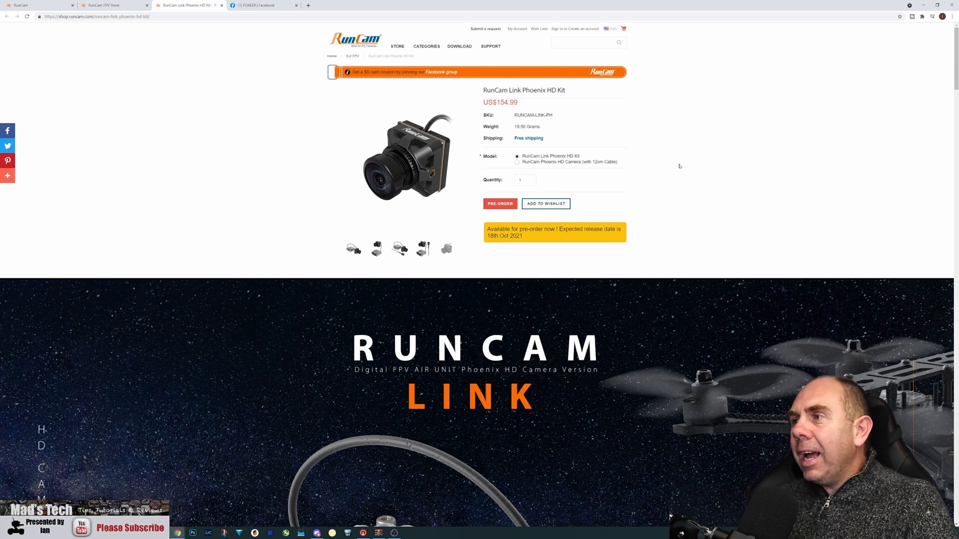
pyautogui.click(422, 247)
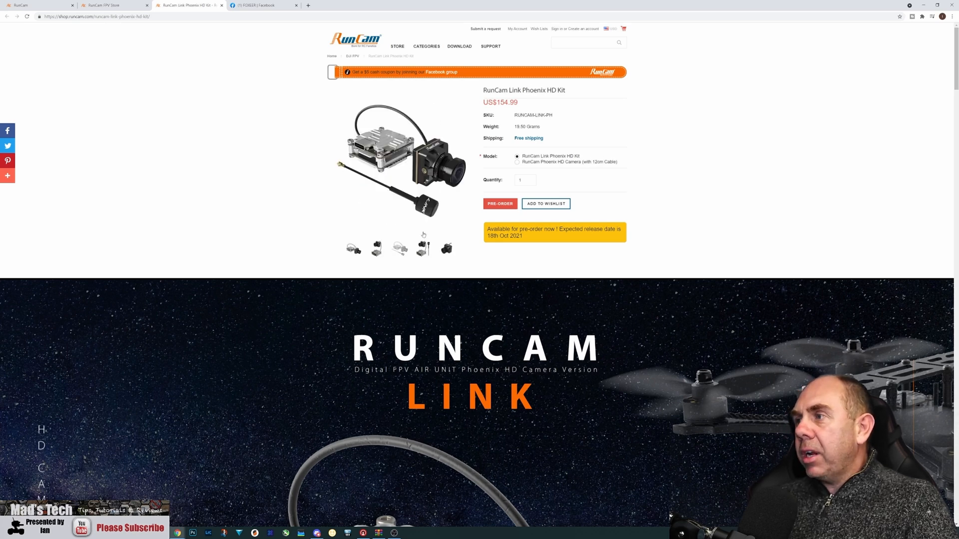
pyautogui.click(516, 162)
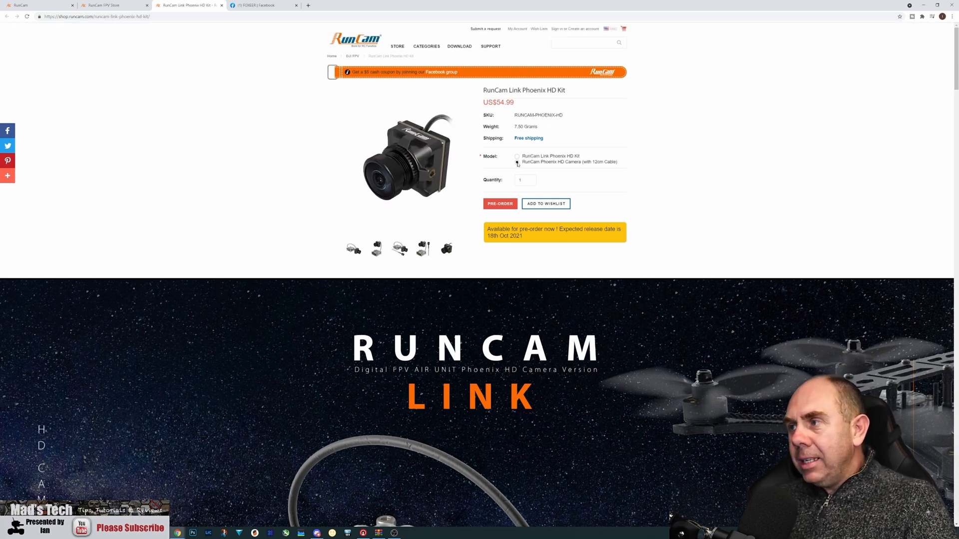
pyautogui.click(516, 162)
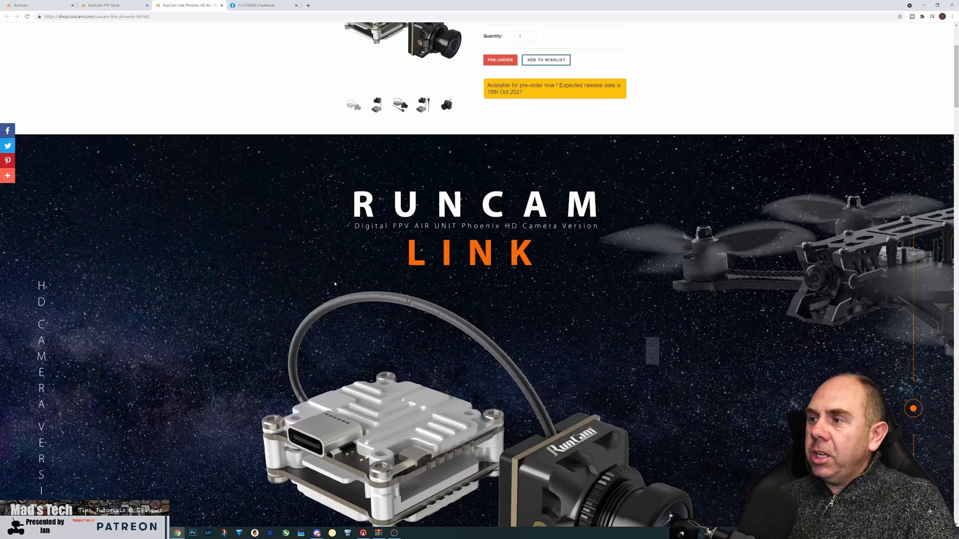
# - Switch to Facebook and load the FOXEER RC Group post with the digital FPV camera teaser
pyautogui.scroll(-3)
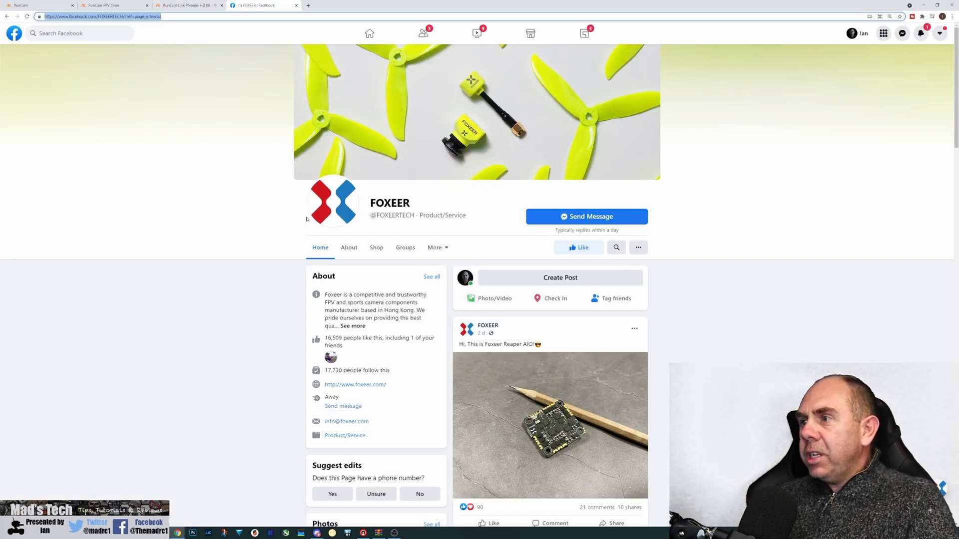
pyautogui.moveTo(267, 196)
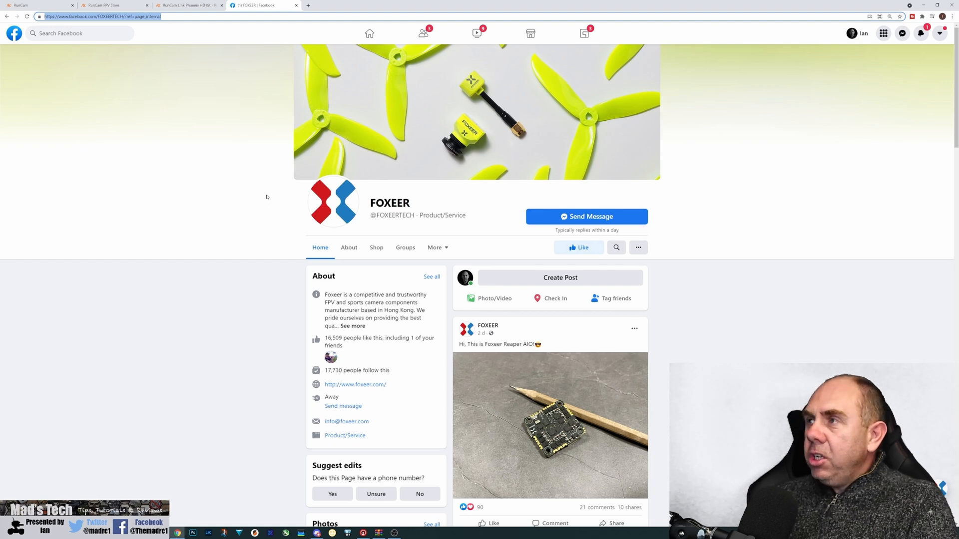
pyautogui.press('alt+tab')
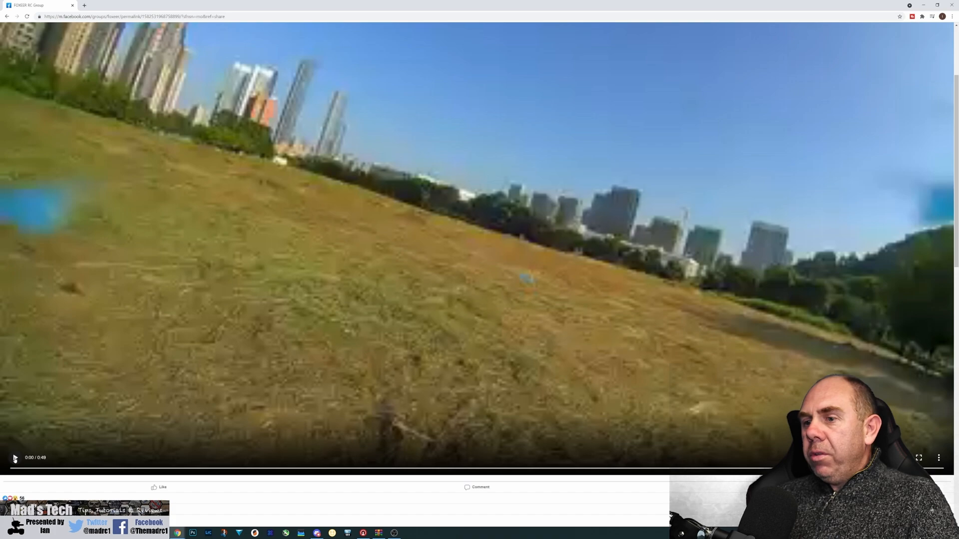
# - Play the Foxeer Apollo Digital FPV Cam teaser video and scroll to the post's comments
pyautogui.click(13, 458)
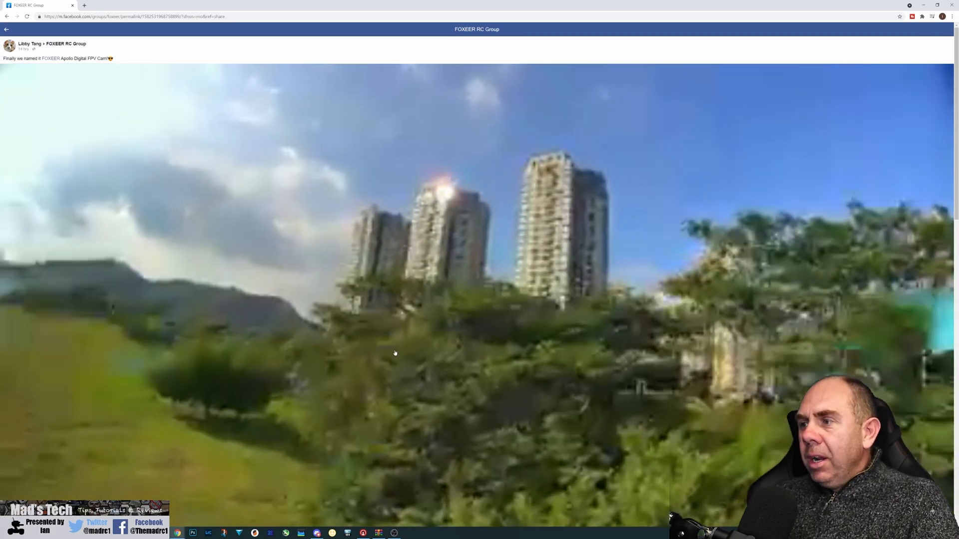
pyautogui.scroll(-3)
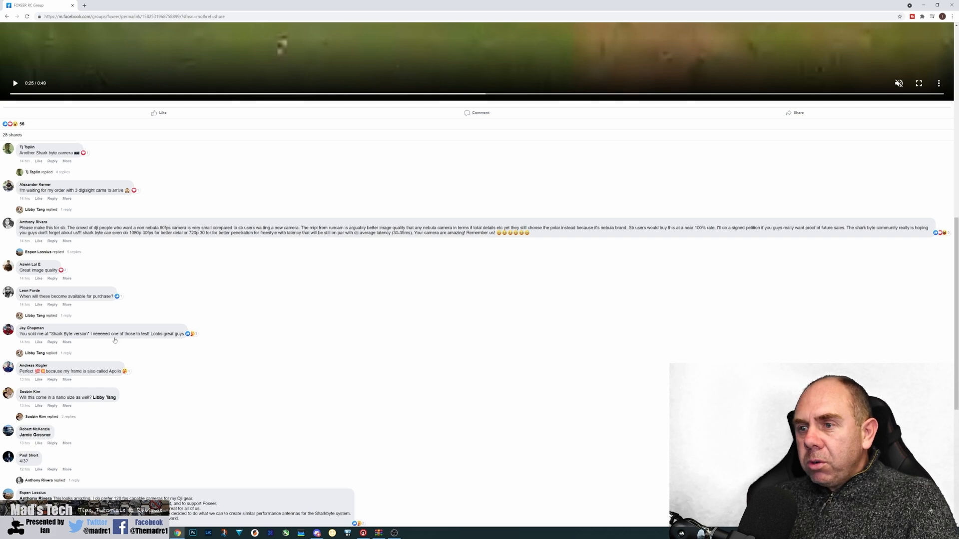
pyautogui.moveTo(153, 364)
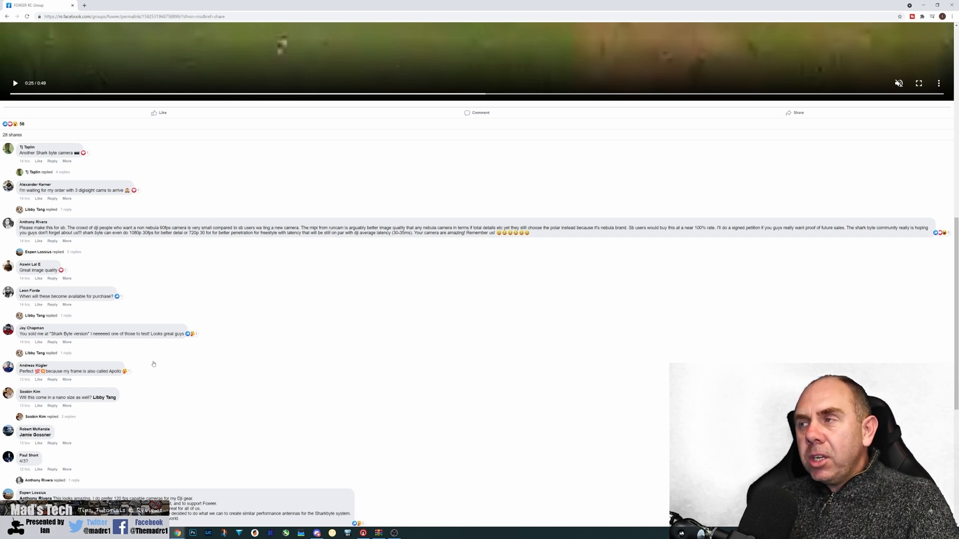
# - Return from the comments to the Foxeer Apollo teaser video at the top of the post
pyautogui.scroll(-3)
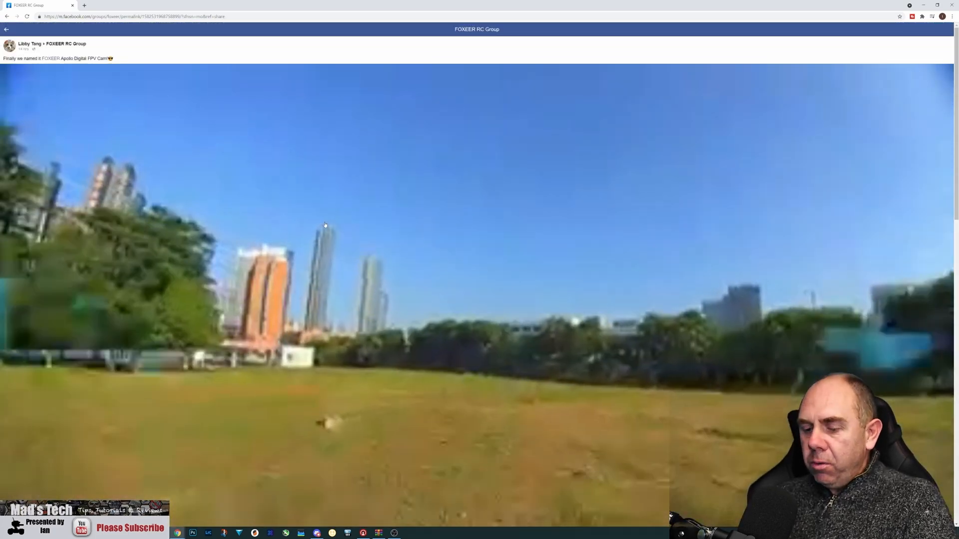
# - Leave the Facebook post and return to the RunCam Link Phoenix HD Kit tab at US$54.99
pyautogui.press('alt+tab')
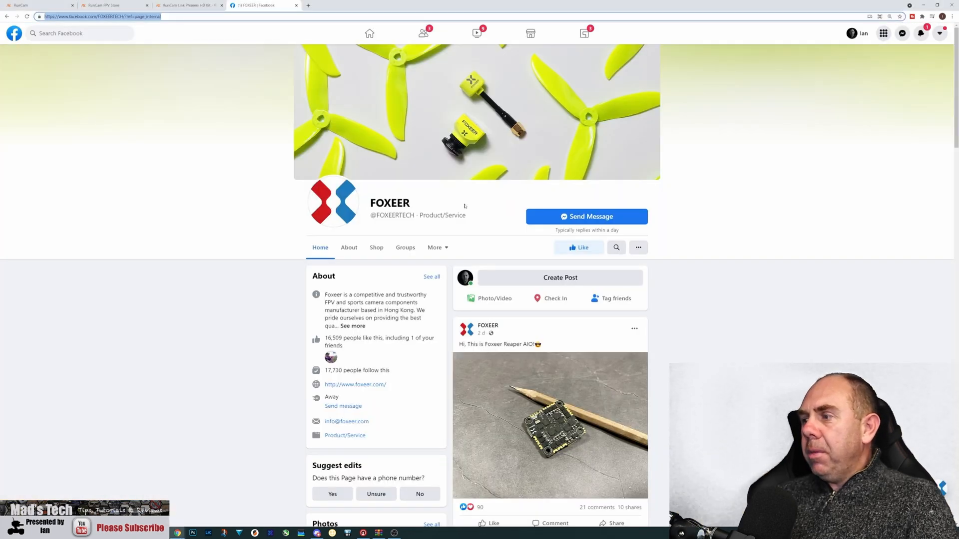
pyautogui.click(187, 5)
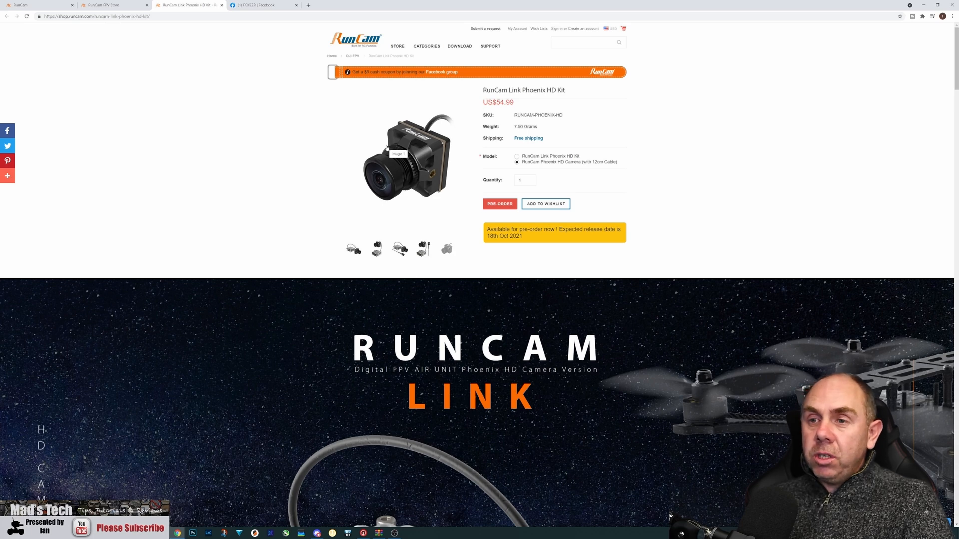
# - Enlarge the product photos in the lightbox gallery showing the complete Link Phoenix HD Kit
pyautogui.click(377, 249)
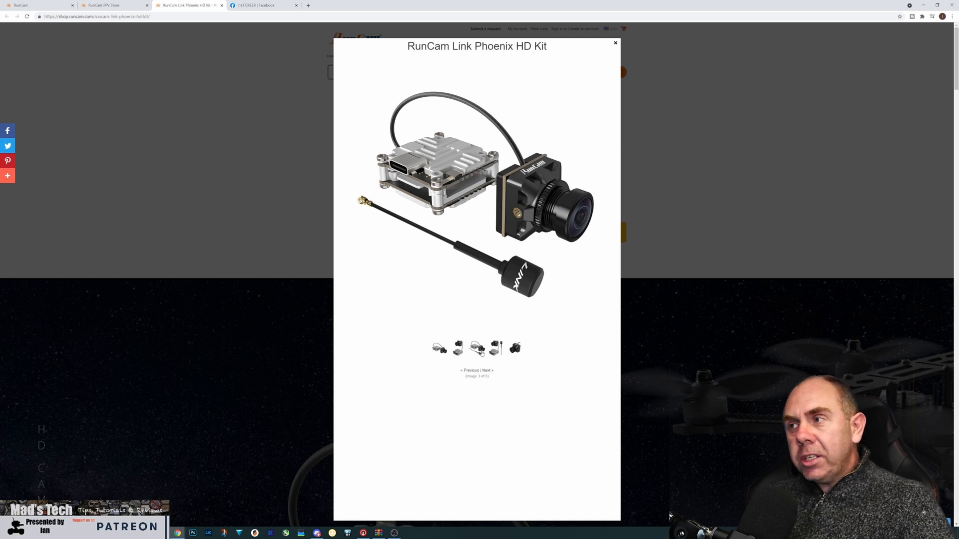
pyautogui.moveTo(542, 315)
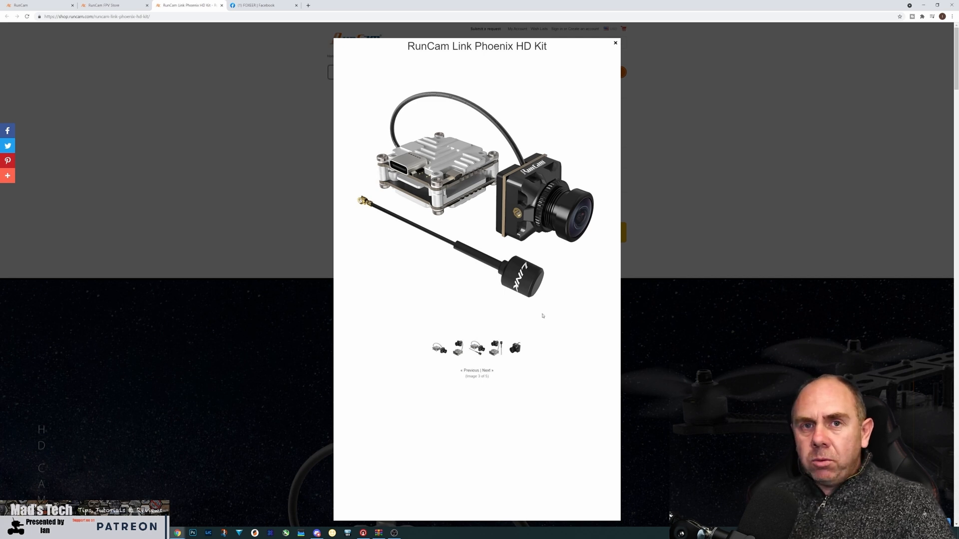